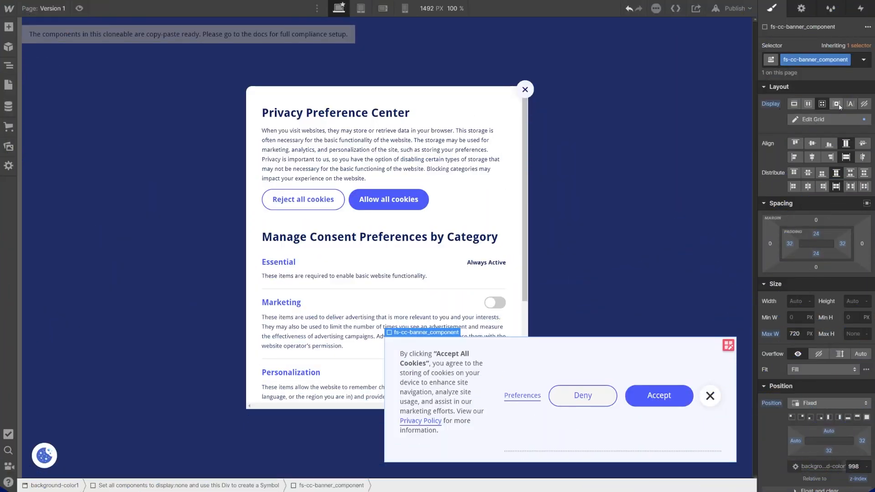
# Set the fs-cc-banner_component's Display to Block in the Layout section.
pyautogui.click(794, 103)
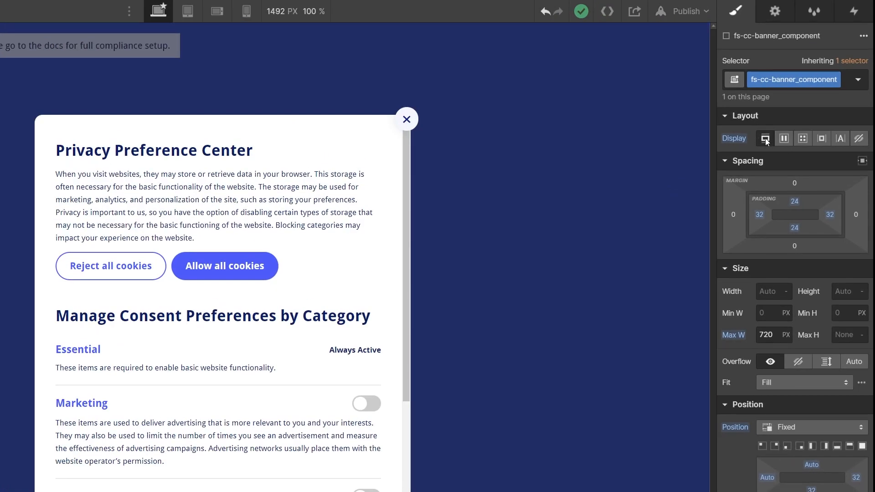
pyautogui.click(687, 11)
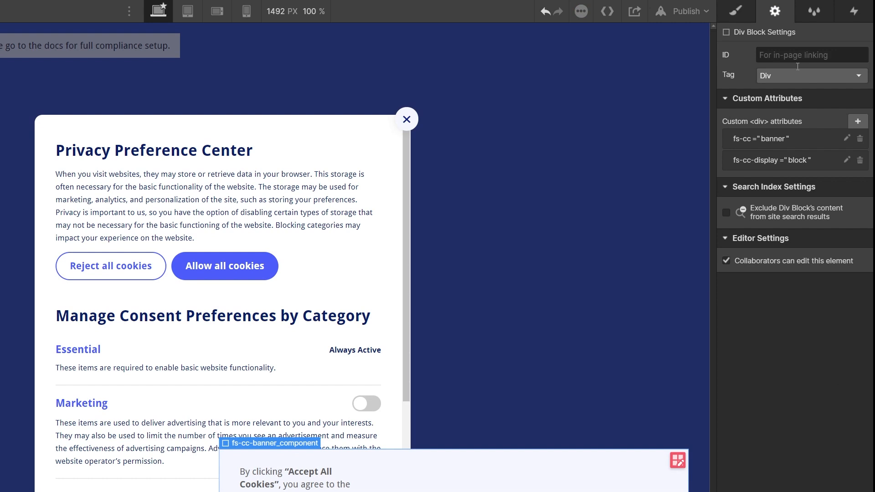
# Change the banner's fs-cc-display custom attribute value to grid and save it.
pyautogui.click(847, 161)
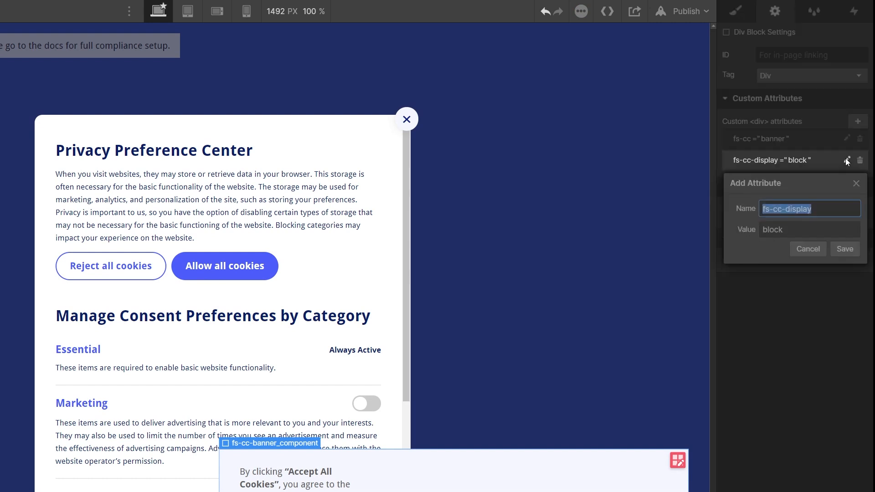
pyautogui.click(809, 232)
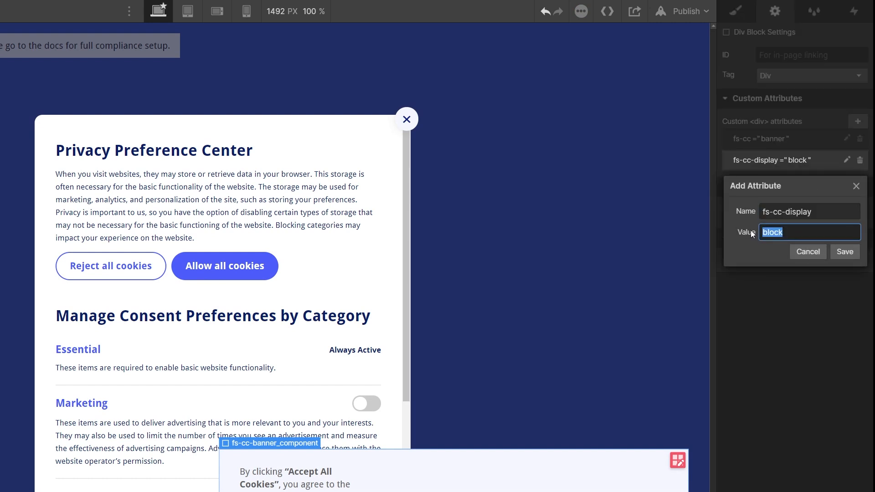
pyautogui.write('grid')
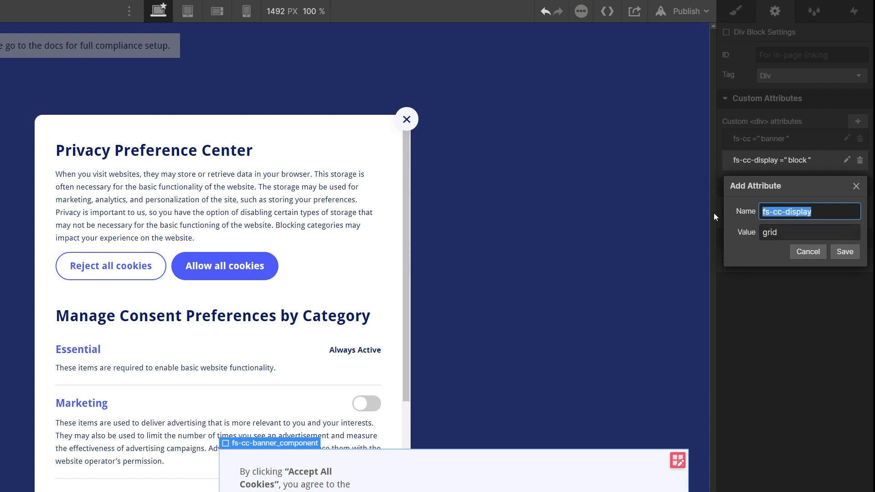
pyautogui.click(845, 251)
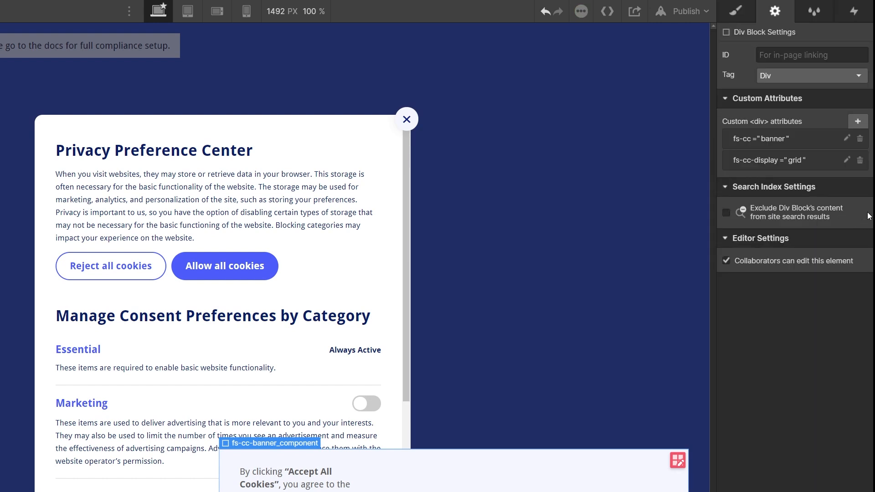
# Add an fs-cc-display attribute with value block to the preferences component and save it.
pyautogui.click(857, 121)
pyautogui.write('fs-cc-display')
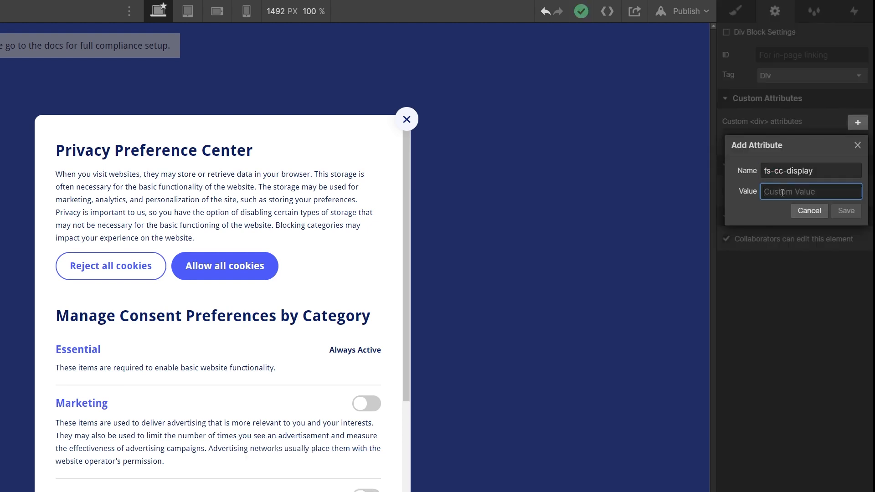
pyautogui.write('block')
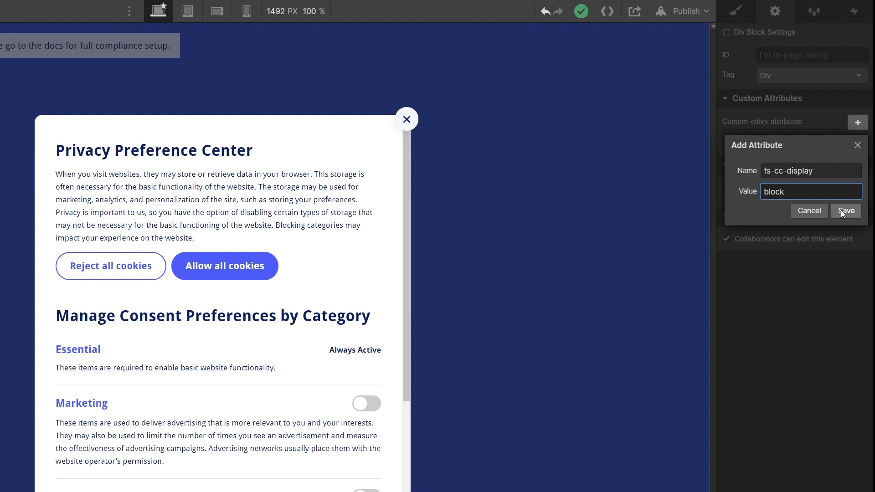
pyautogui.click(846, 211)
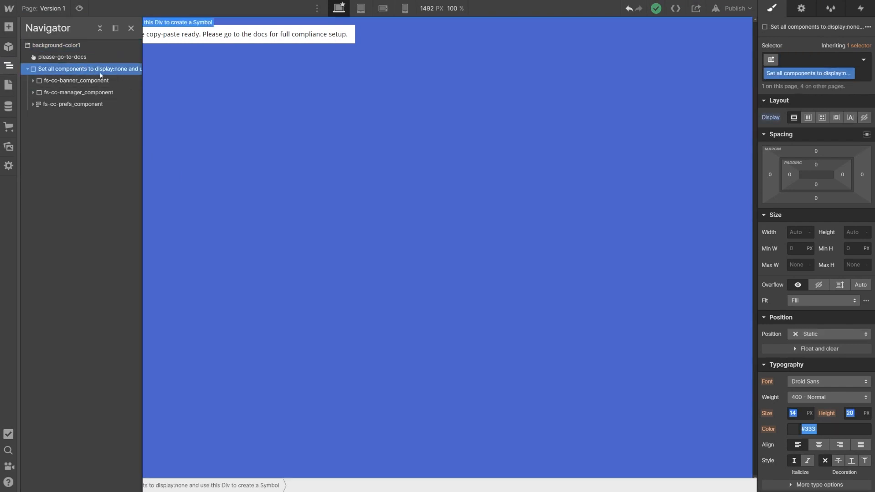
# Create a symbol named 'Cookie consent' from the wrapper div.
pyautogui.click(7, 47)
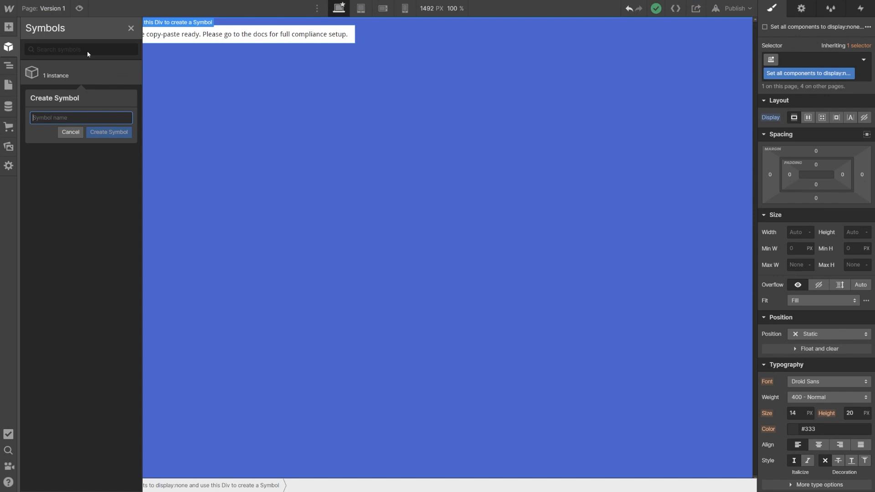
pyautogui.write('Cookie consent')
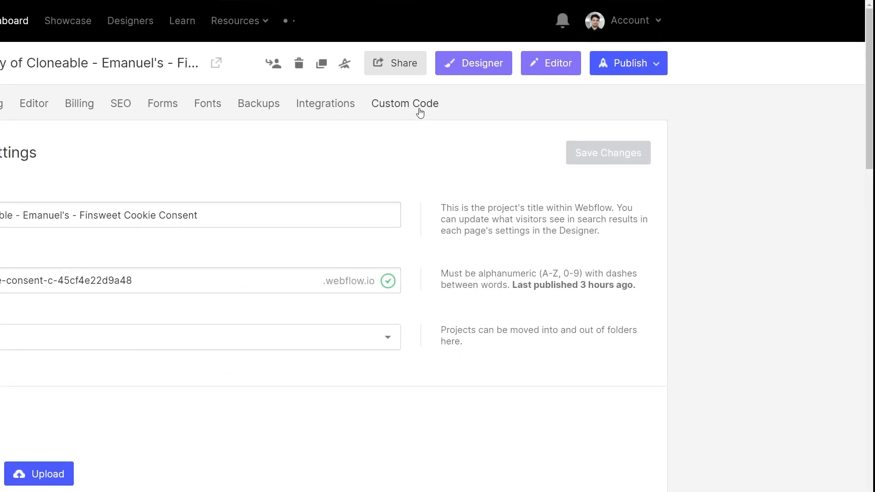
# Add fs-cc-source="/cookie-components" to the head script in Custom Code and save changes.
pyautogui.click(405, 103)
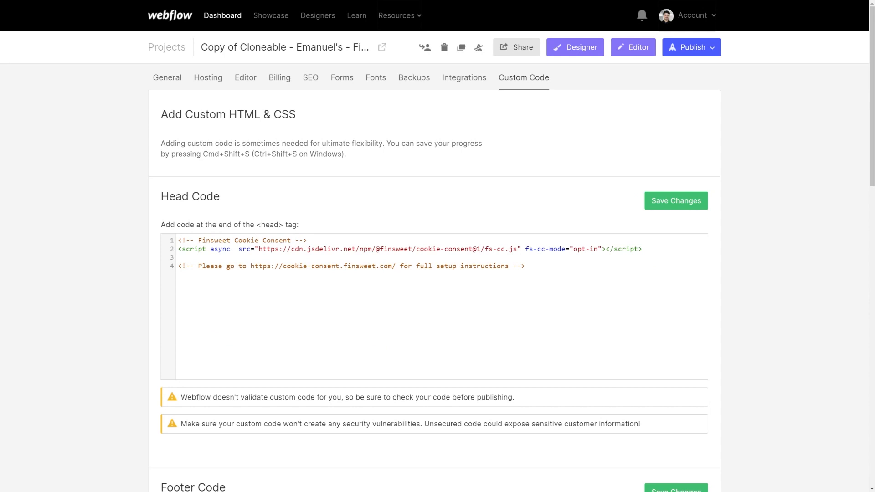
pyautogui.write('fs-cc-source="/cookie-components')
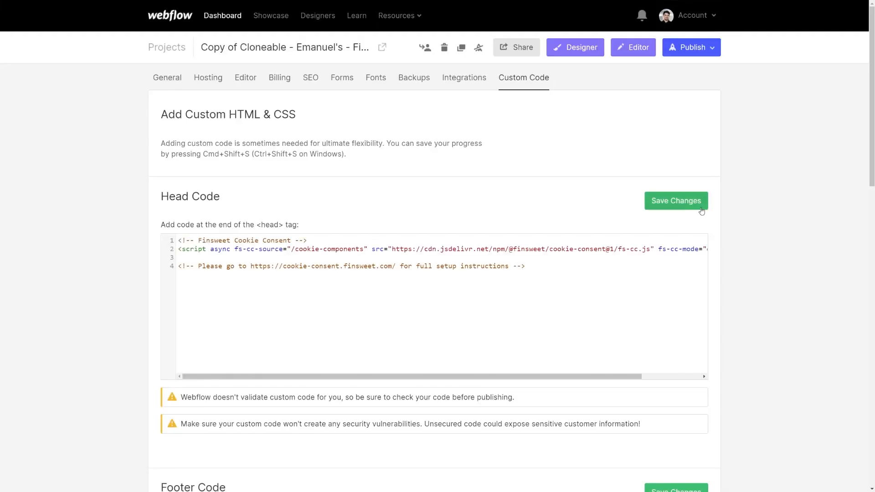
pyautogui.click(675, 200)
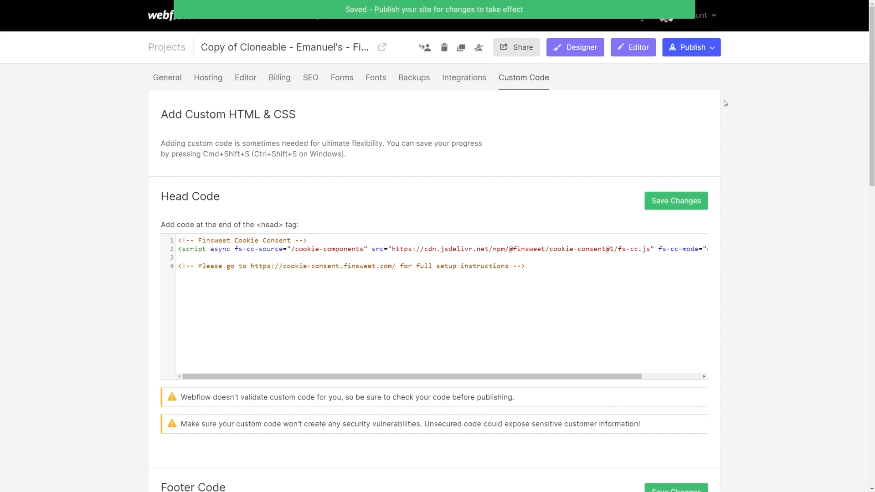
pyautogui.click(691, 46)
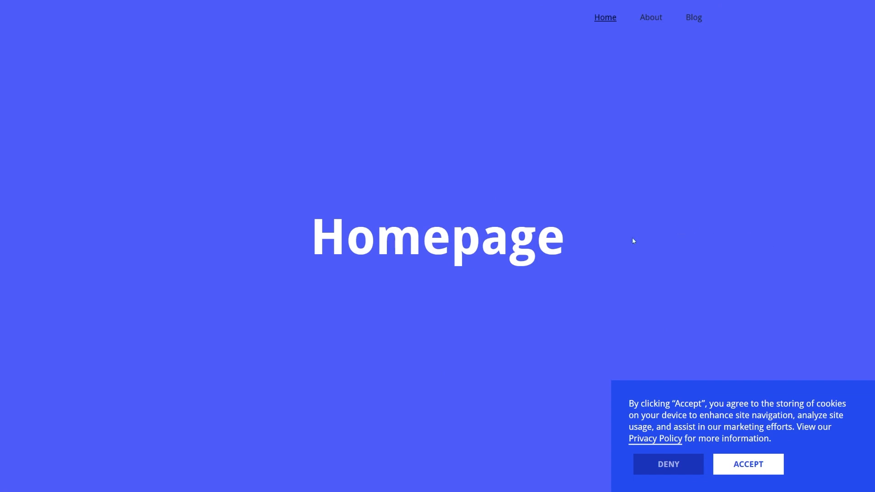
pyautogui.moveTo(654, 22)
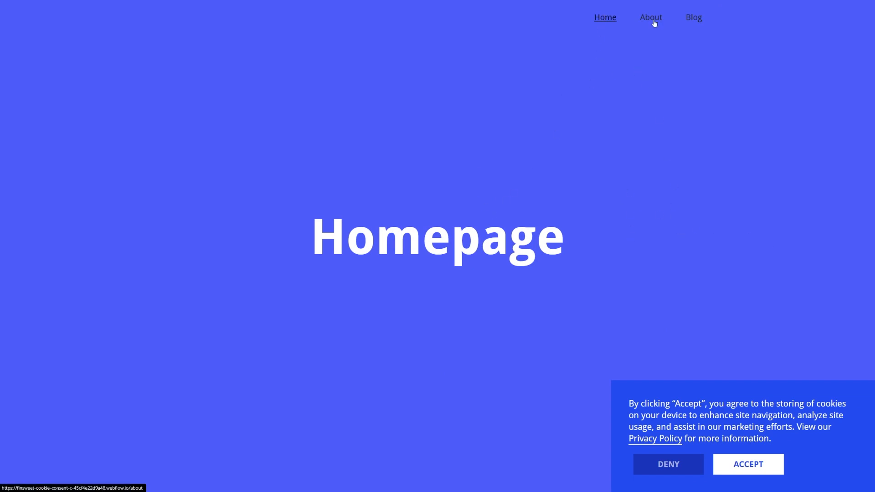